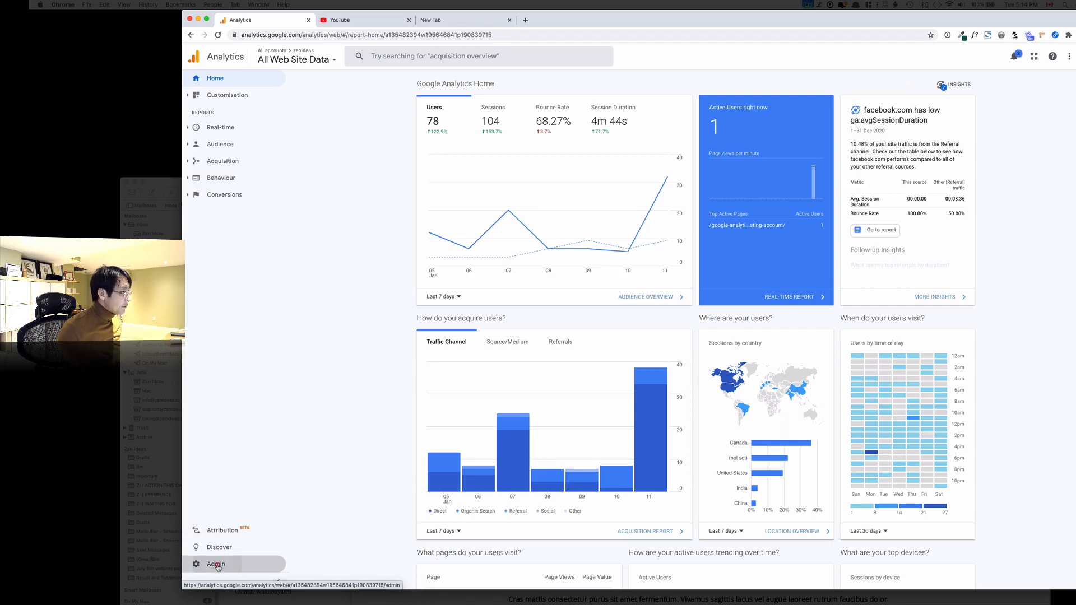
# Step: Go to the Admin area with account, property and view settings
pyautogui.click(216, 564)
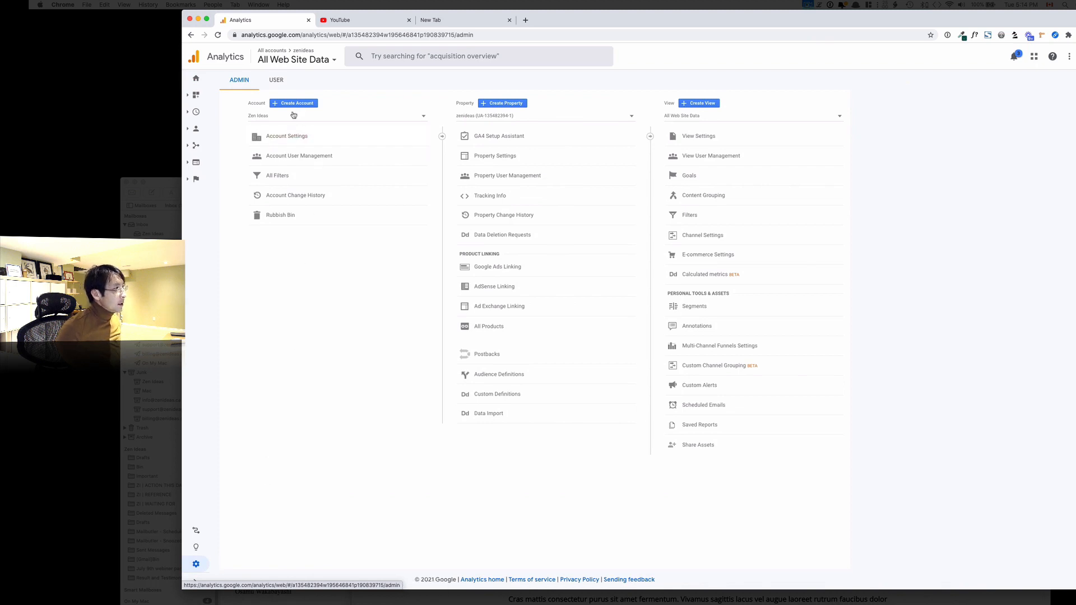
# Step: Create a new account named 'My demo site' and continue to property setup
pyautogui.click(293, 103)
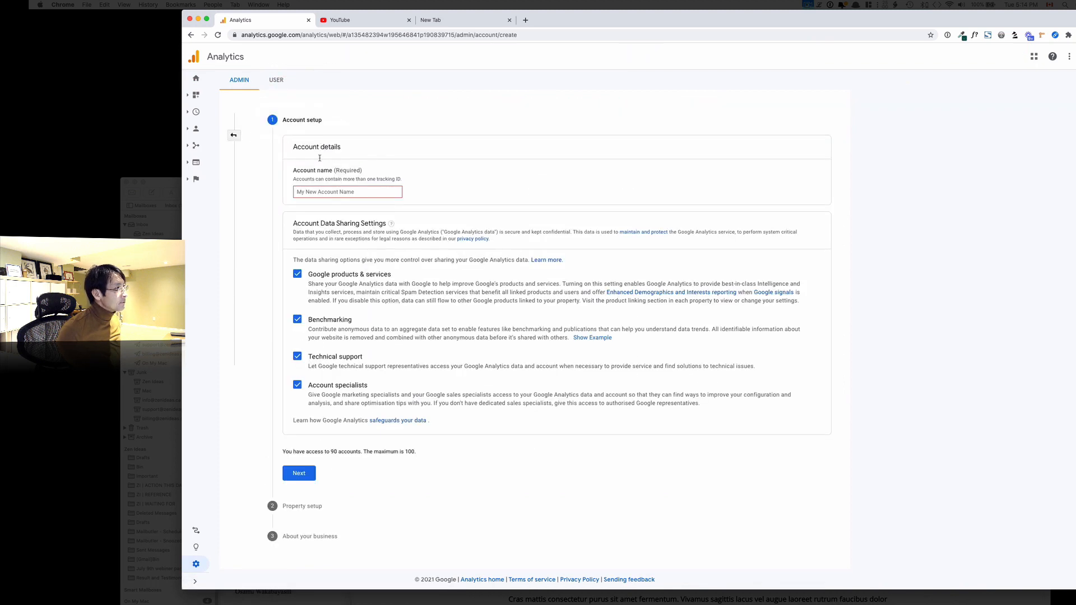
pyautogui.click(347, 192)
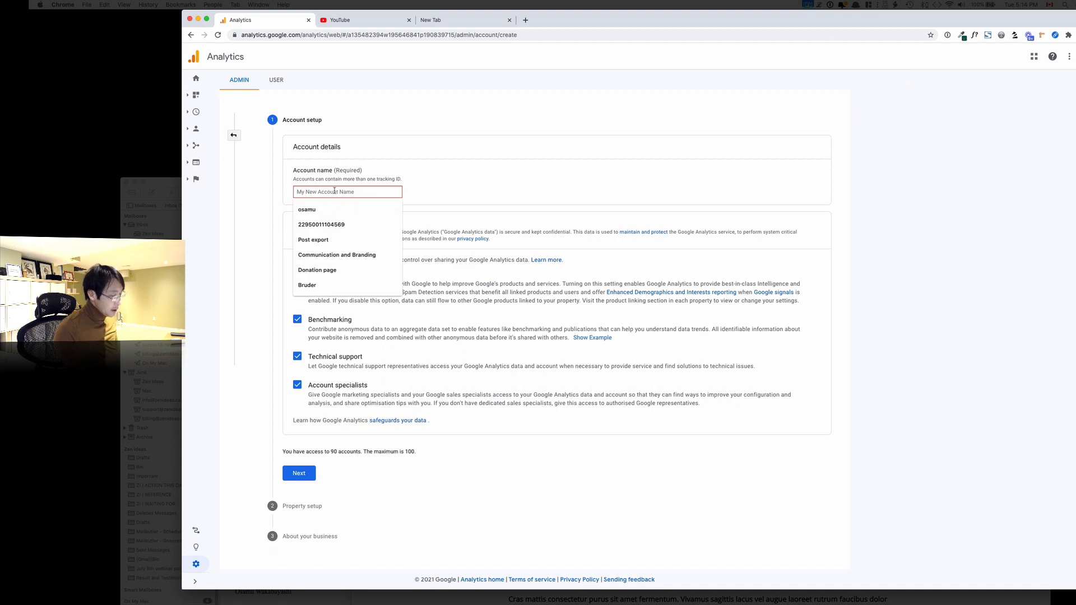
pyautogui.write('My demo site')
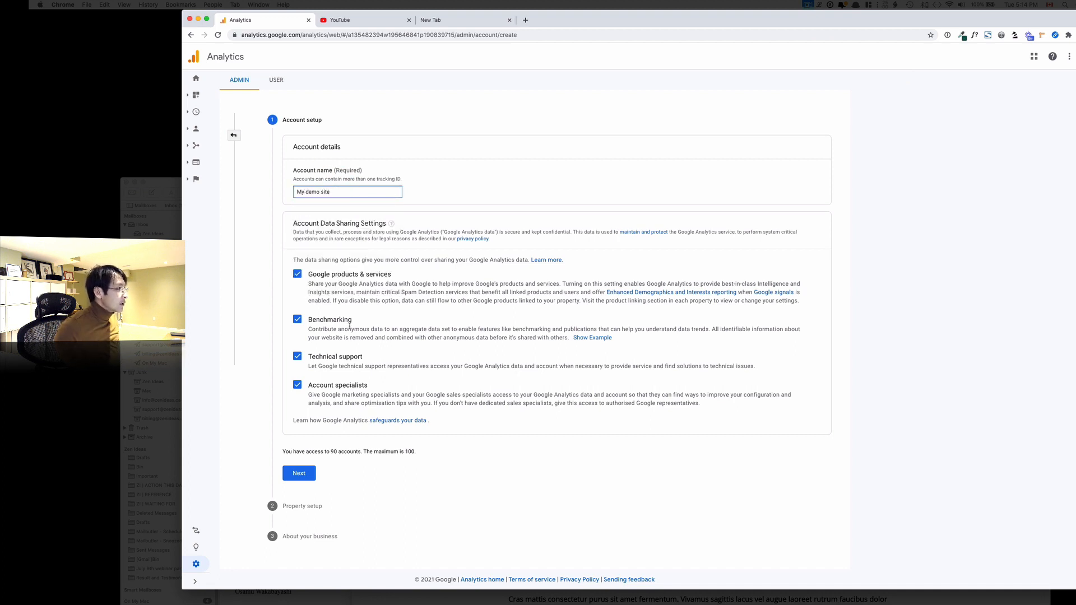
pyautogui.click(298, 473)
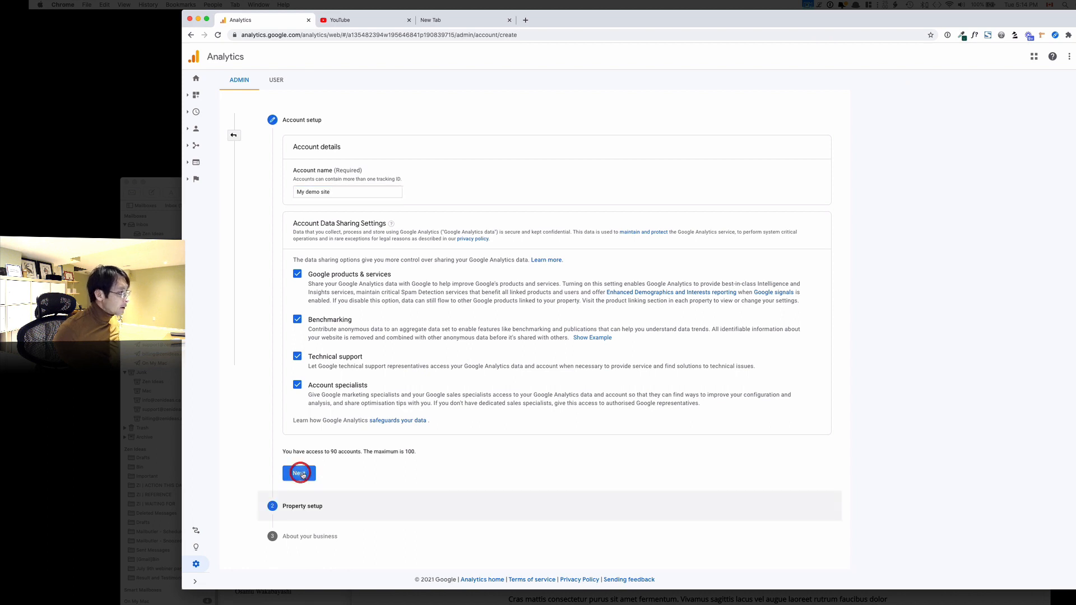
# Step: Name the new property 'Zen Ideas demo'
pyautogui.click(298, 473)
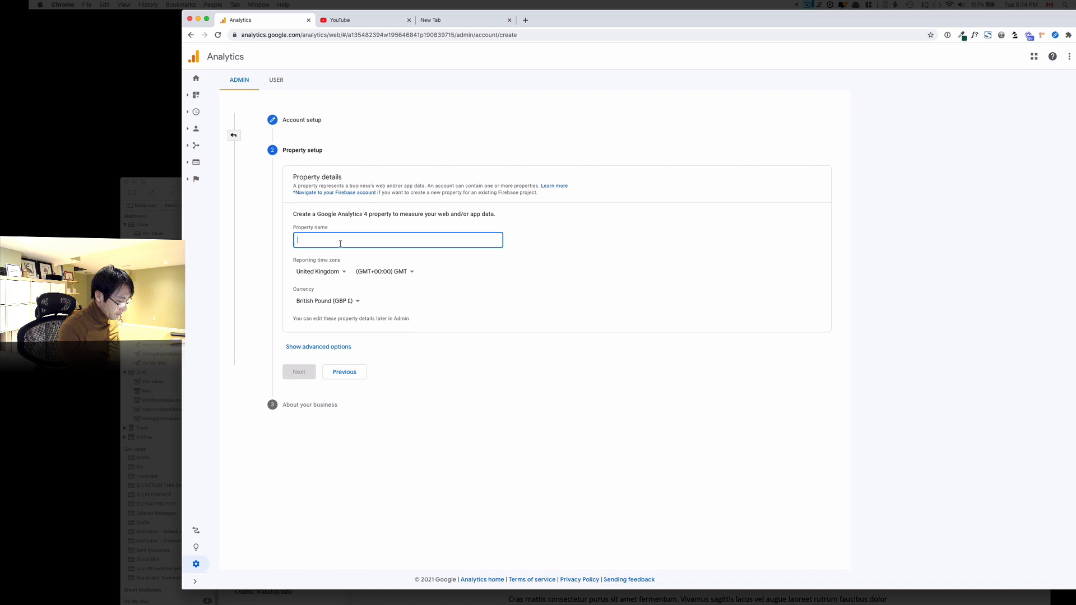
pyautogui.write('Z')
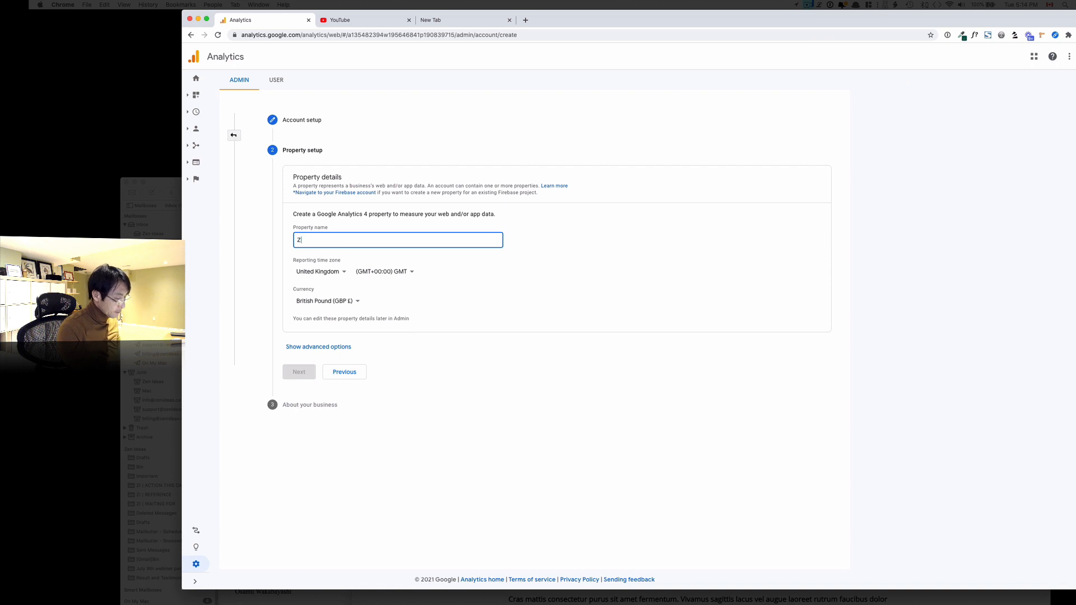
pyautogui.write('en Ideas demo')
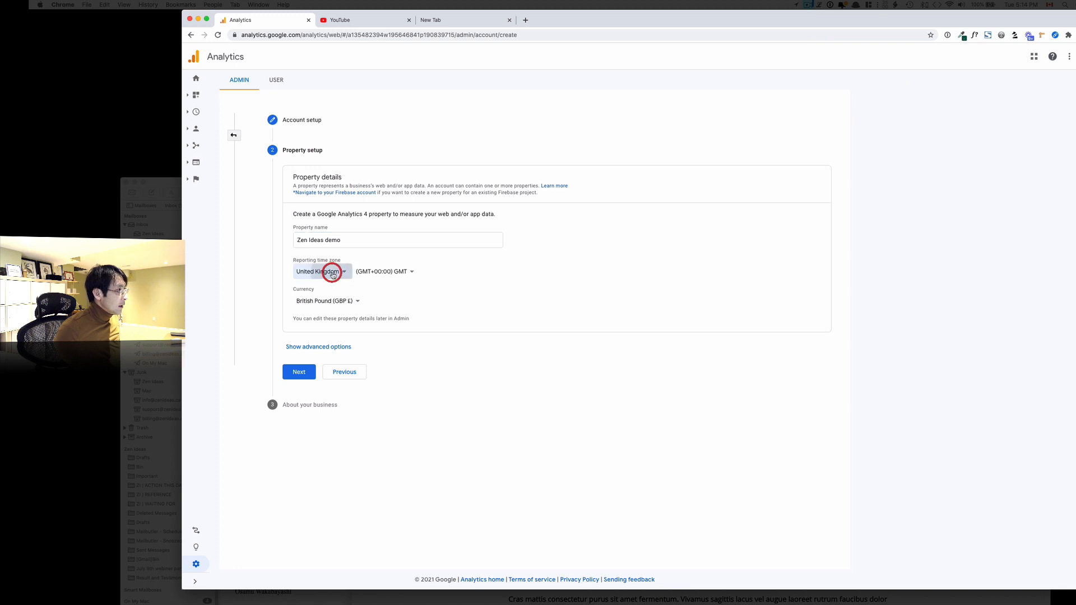
# Step: Set the reporting time zone to Canada (Vancouver) and the currency to Canadian Dollar
pyautogui.click(320, 271)
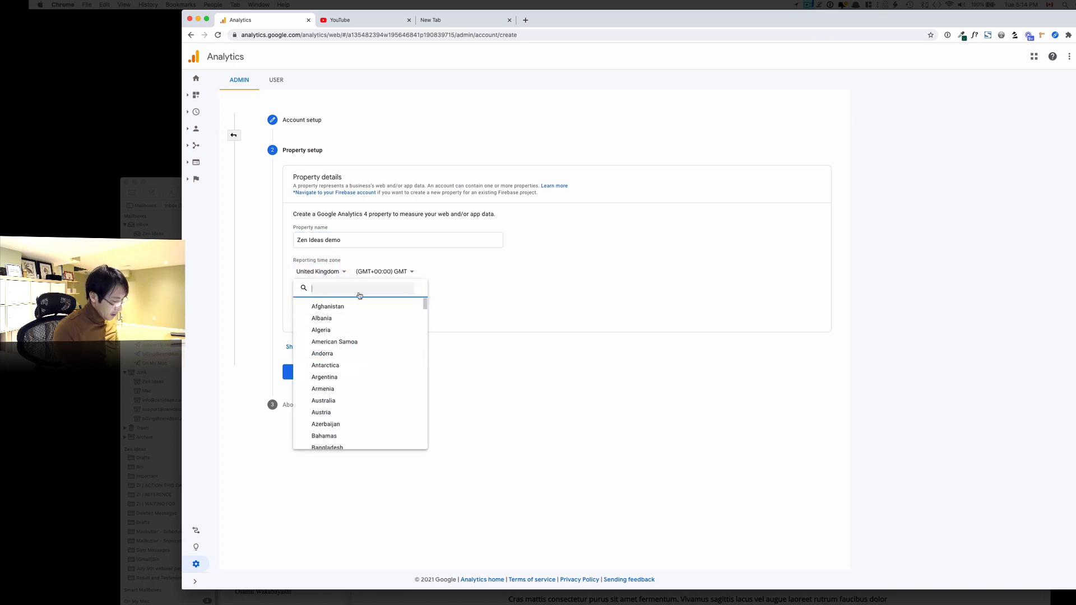
pyautogui.write('cana')
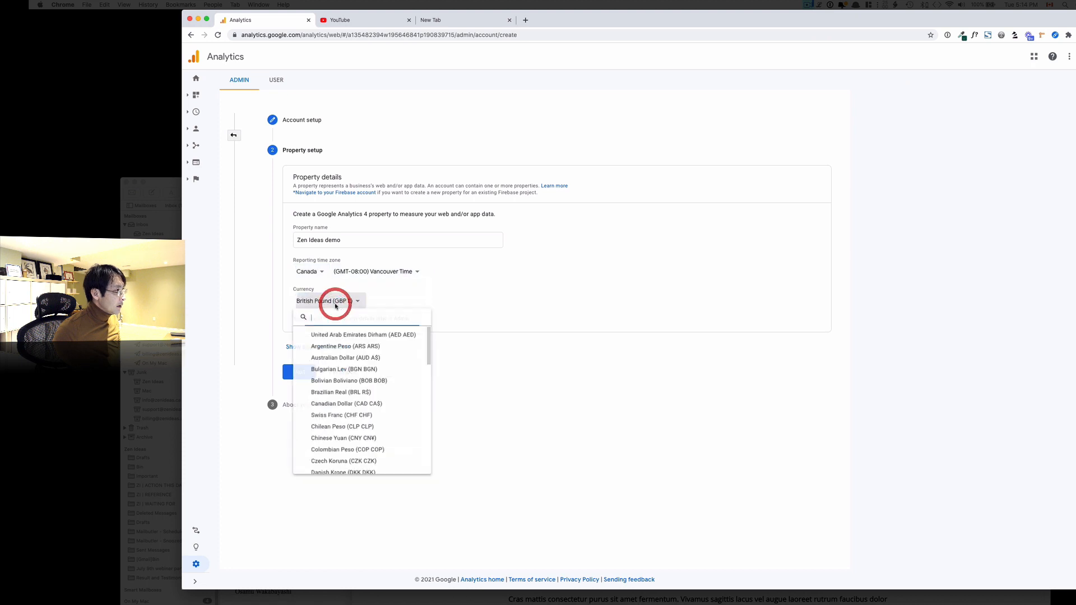
pyautogui.write('c')
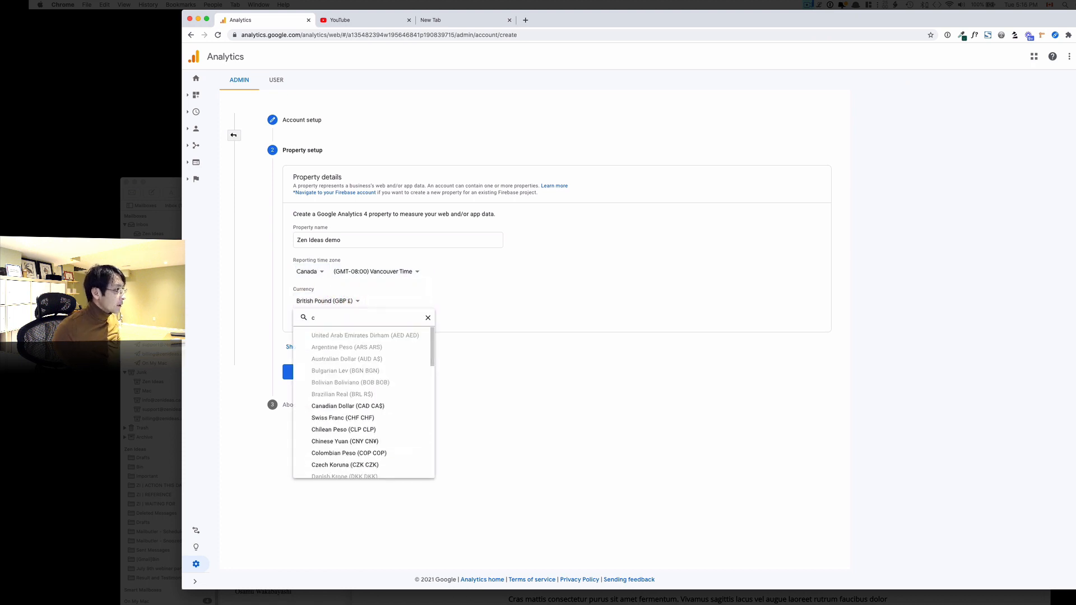
pyautogui.click(347, 406)
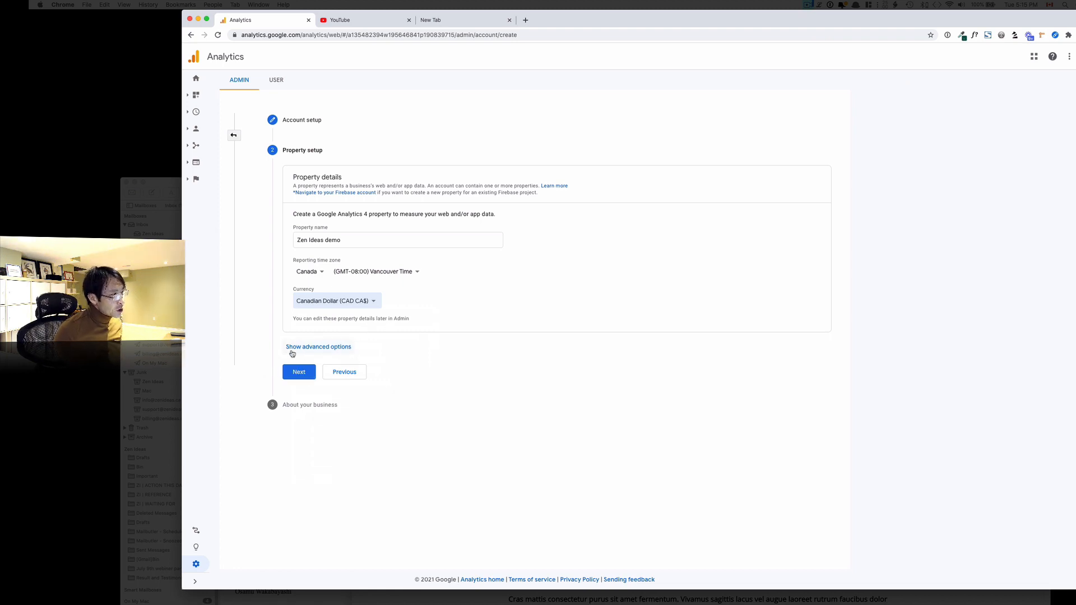
pyautogui.click(317, 346)
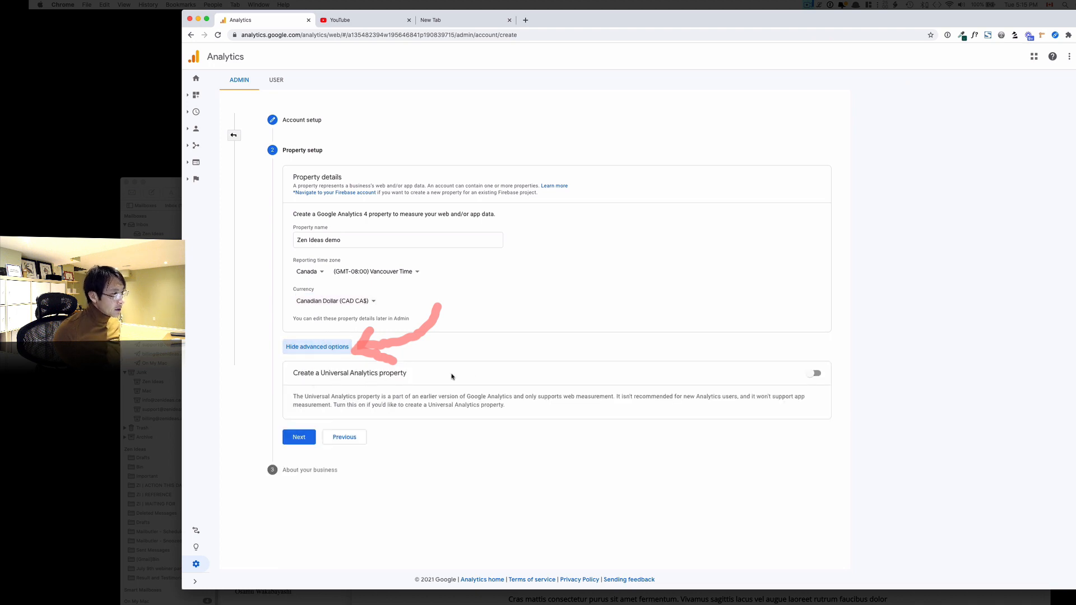
pyautogui.click(814, 372)
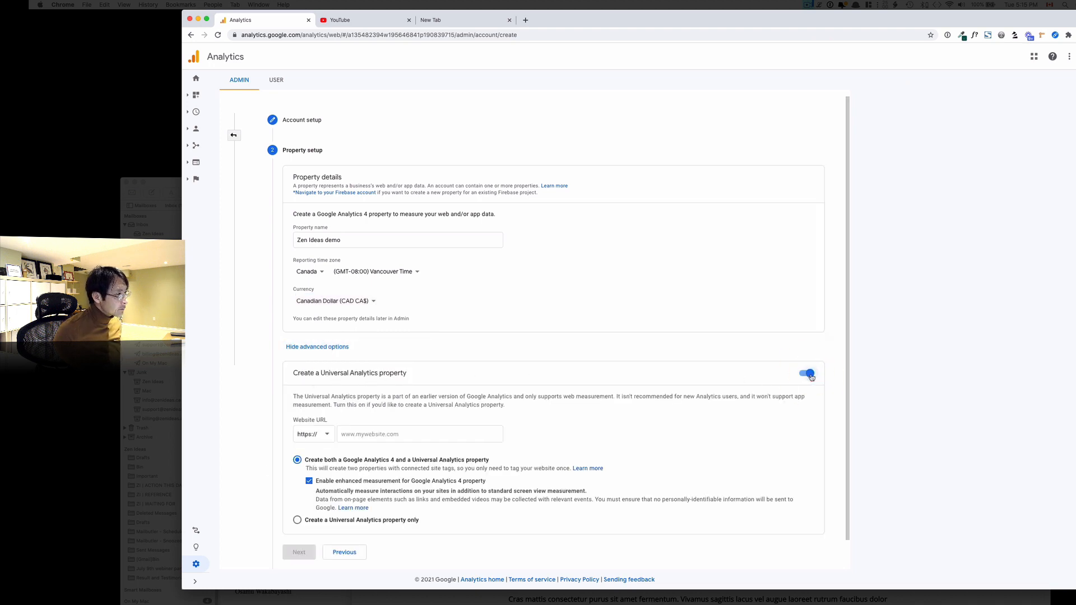
pyautogui.click(419, 433)
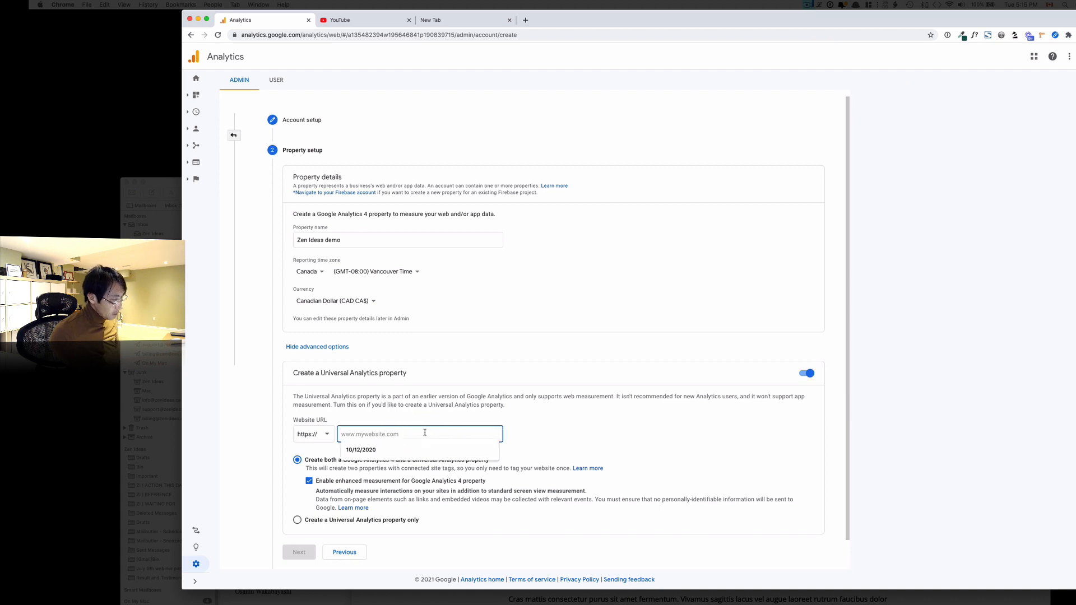
pyautogui.write('http://demo.zenideas.ca/')
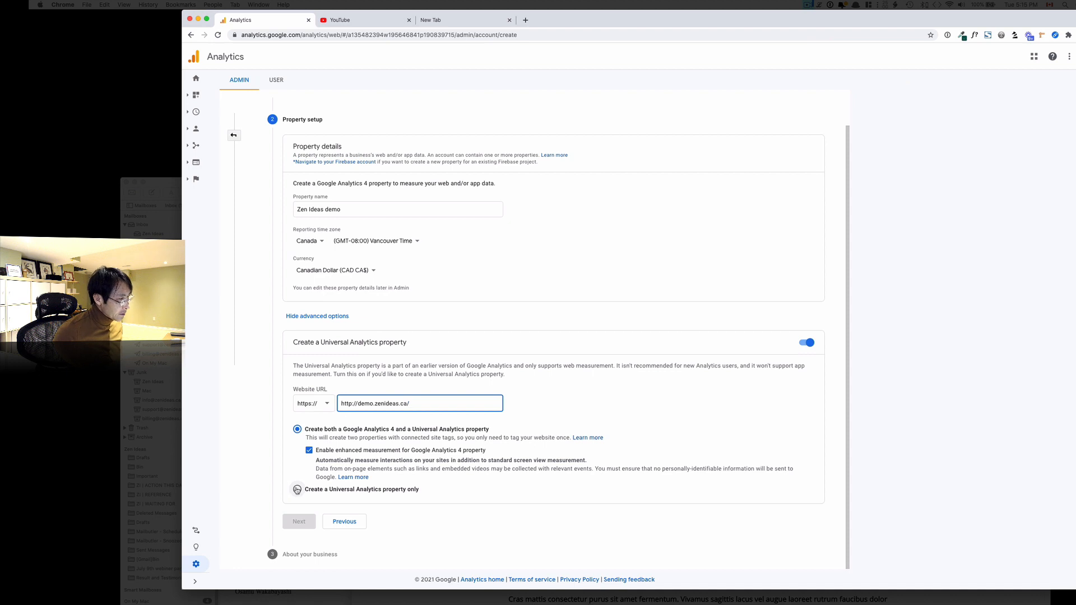
# Step: Choose a Universal Analytics property only and continue to the business information step
pyautogui.click(296, 490)
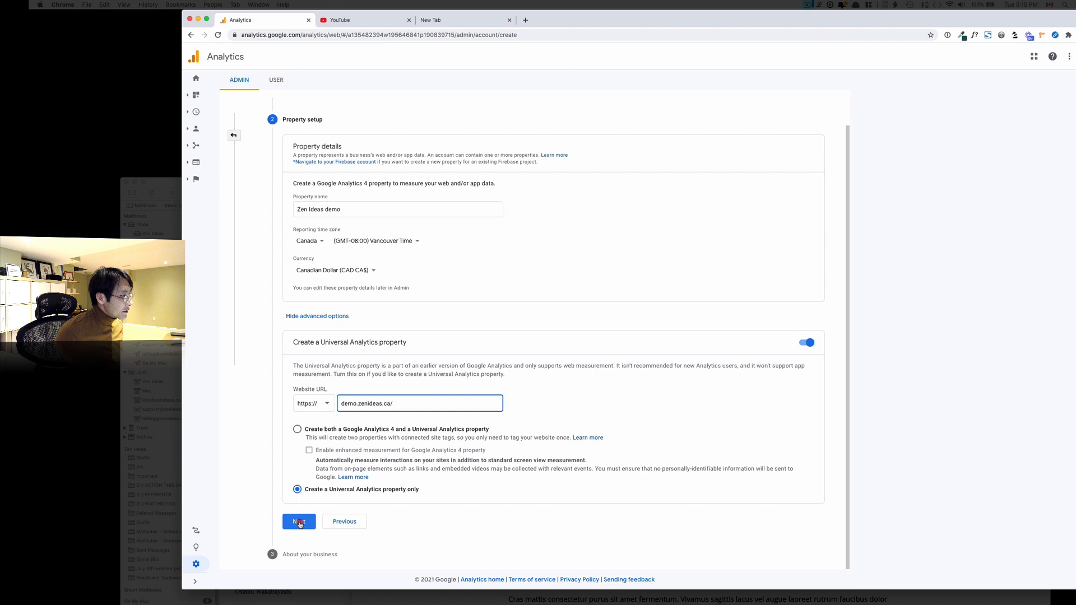
pyautogui.click(298, 521)
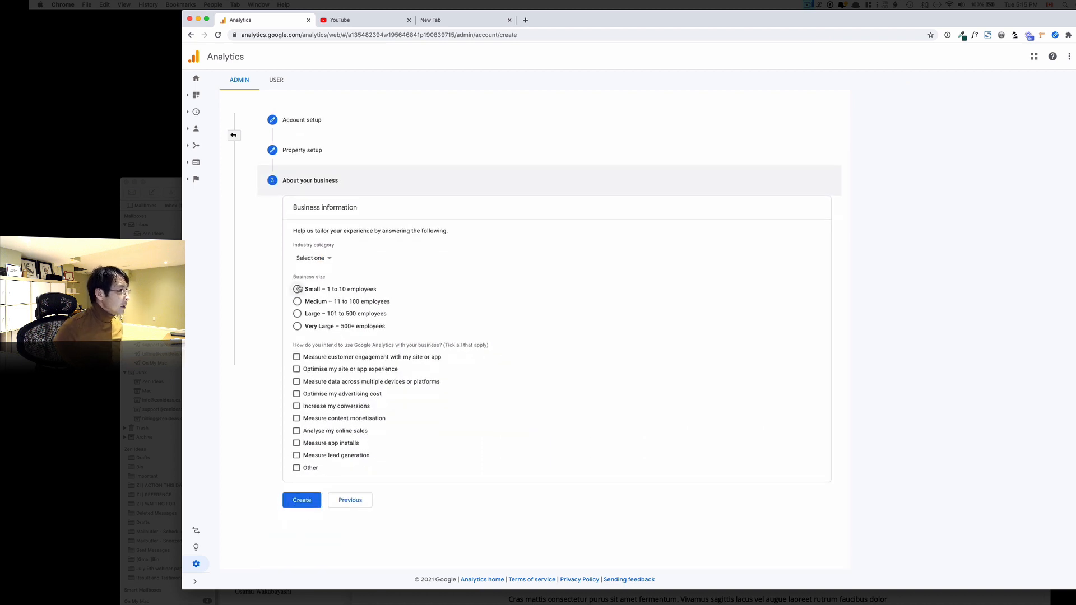
# Step: Submit the business details as a small business and accept the data processing terms
pyautogui.click(296, 356)
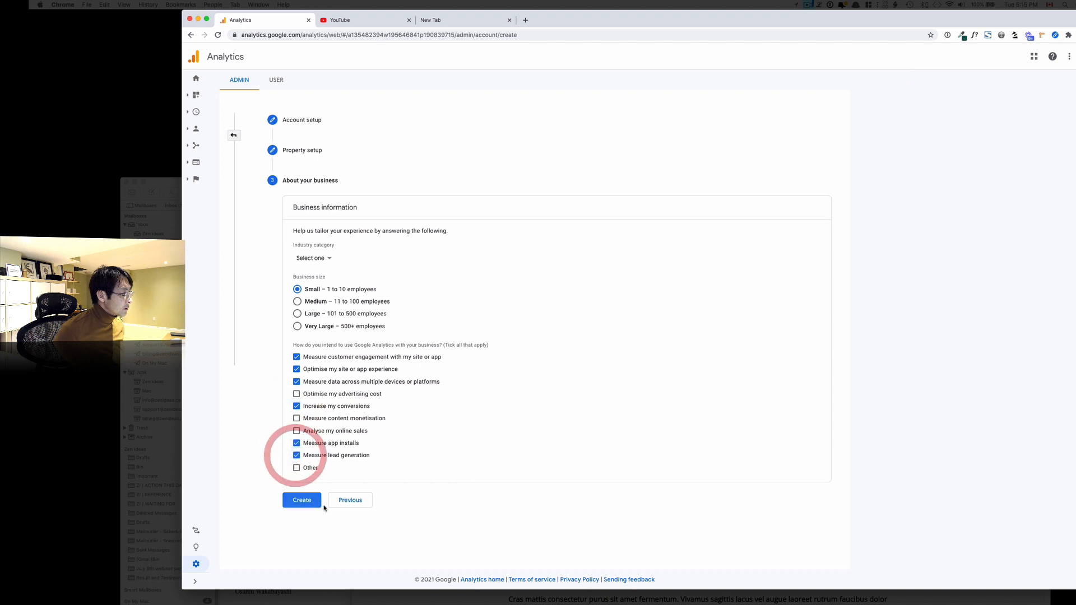
pyautogui.click(302, 499)
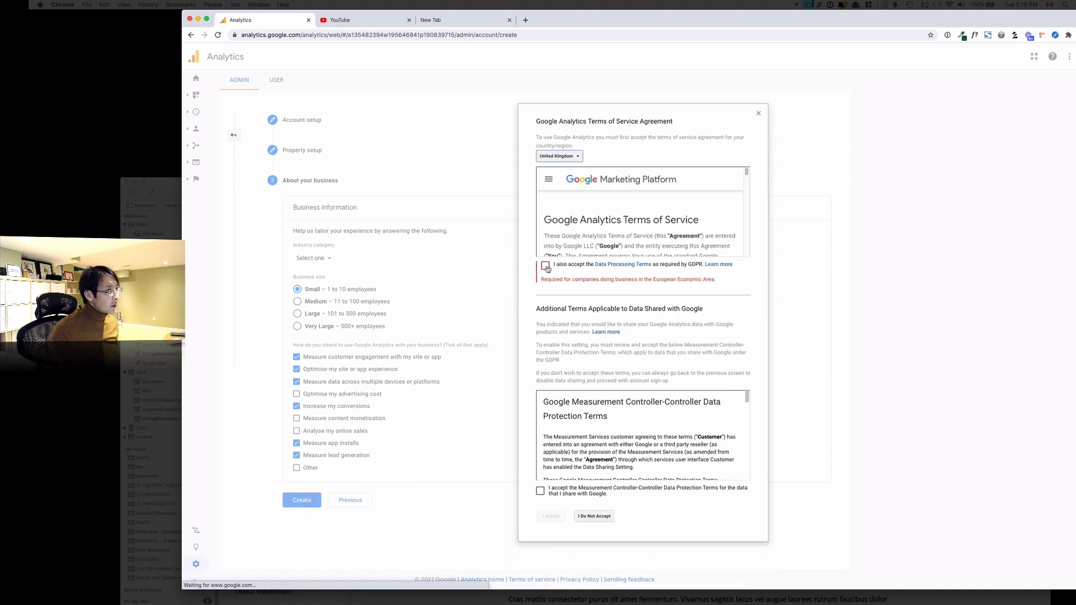
pyautogui.click(546, 265)
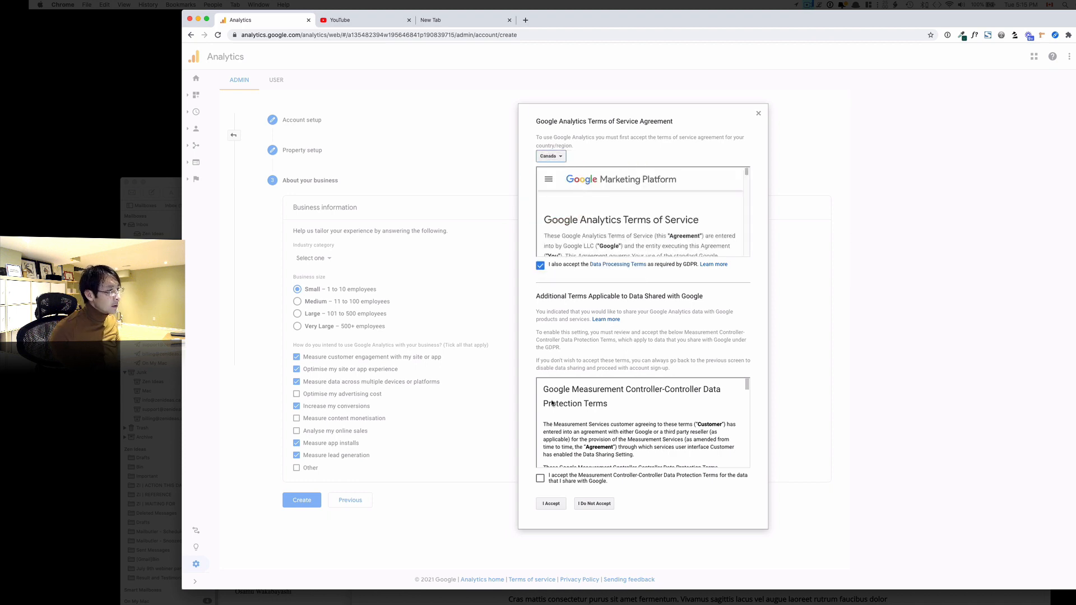
# Step: Accept both terms of service checkboxes for Canada so the Tracking Code page with the tracking ID appears
pyautogui.click(540, 478)
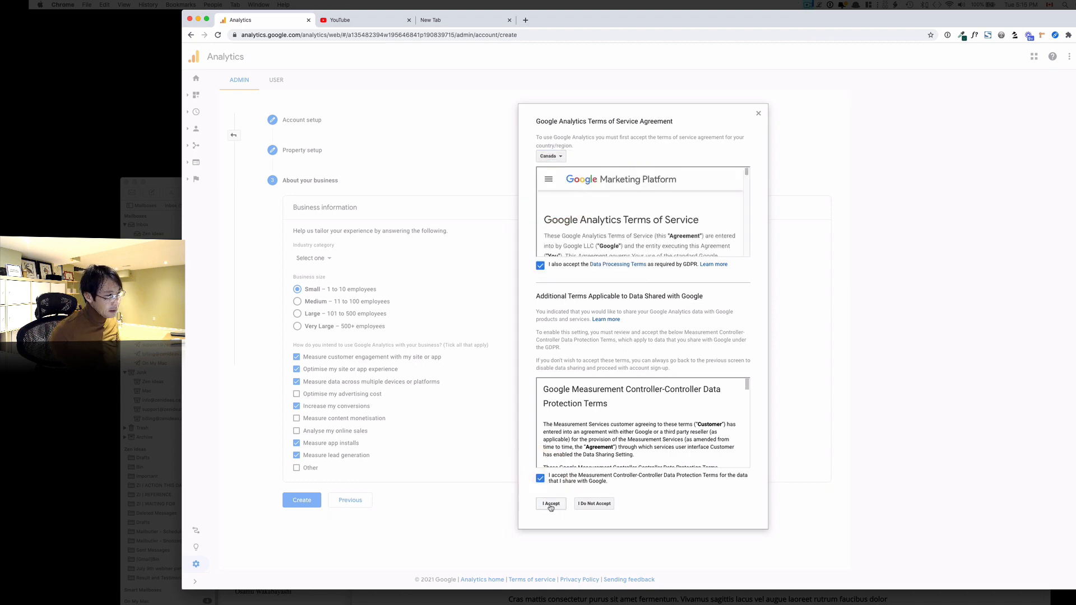
pyautogui.click(551, 503)
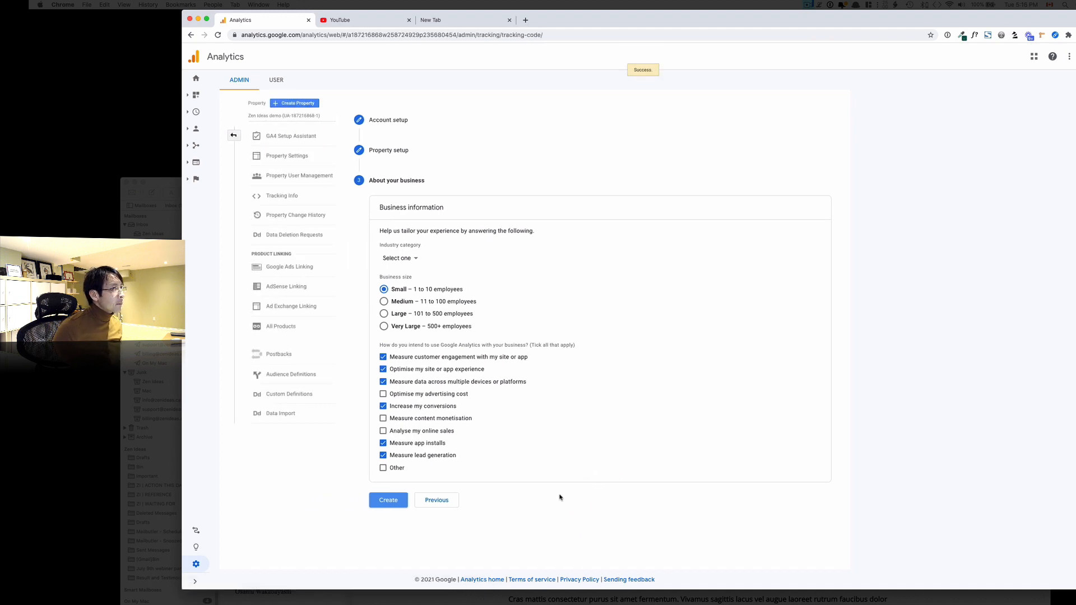
pyautogui.click(387, 500)
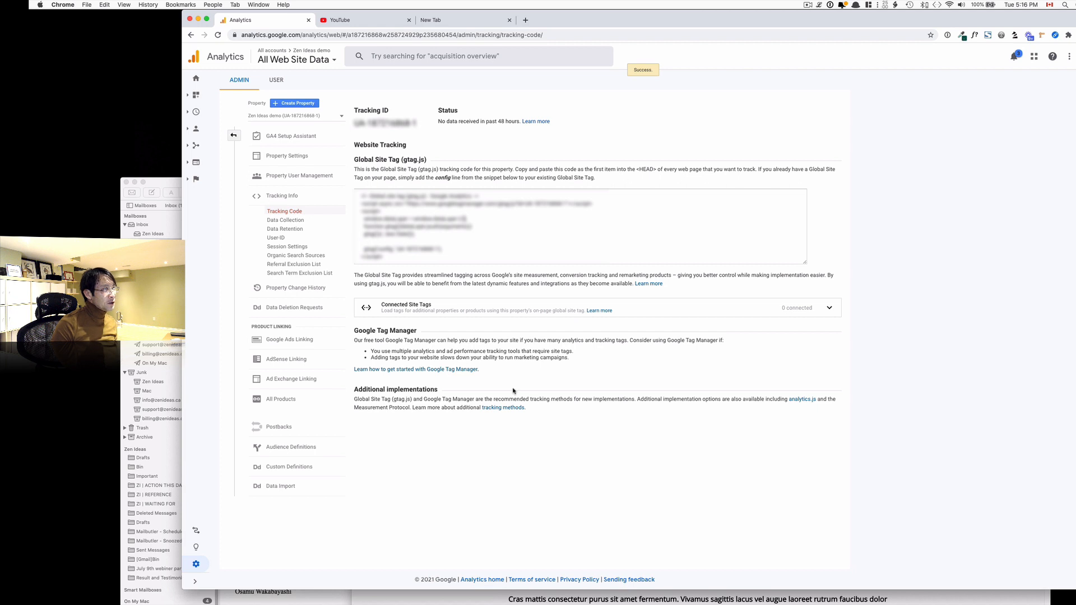